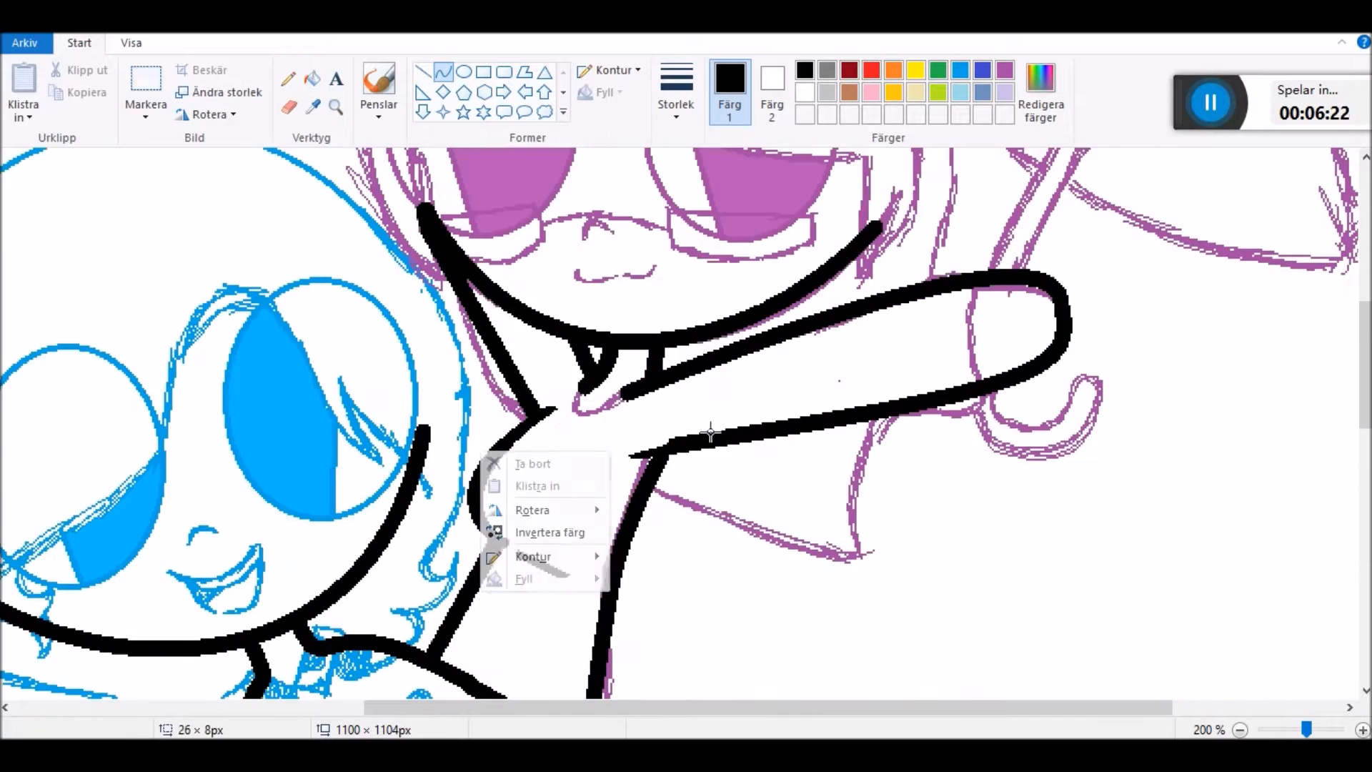
# Select black as Colour 1 for tracing the arm and body outlines
pyautogui.click(676, 93)
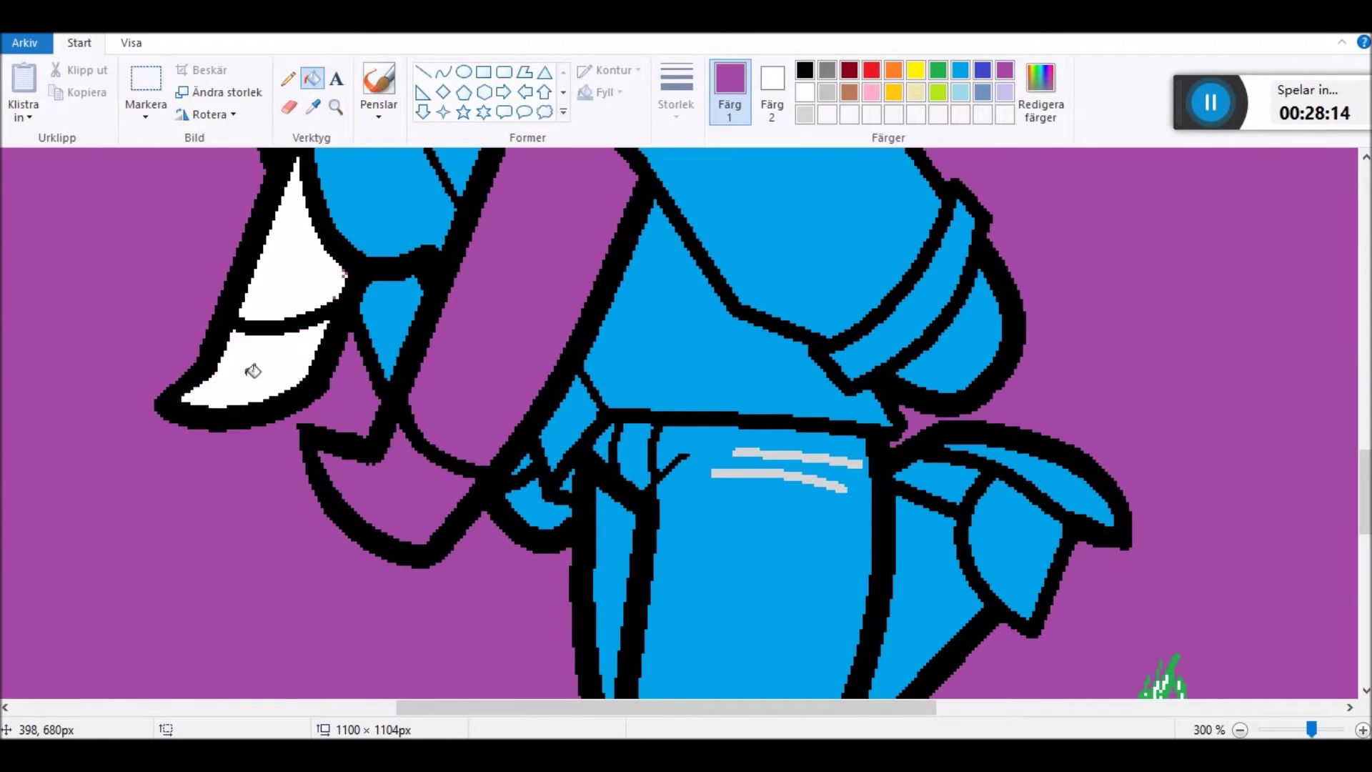
# Define a custom off-white colour (RGB 249,249,249) and confirm it for the jacket fill
pyautogui.click(1239, 732)
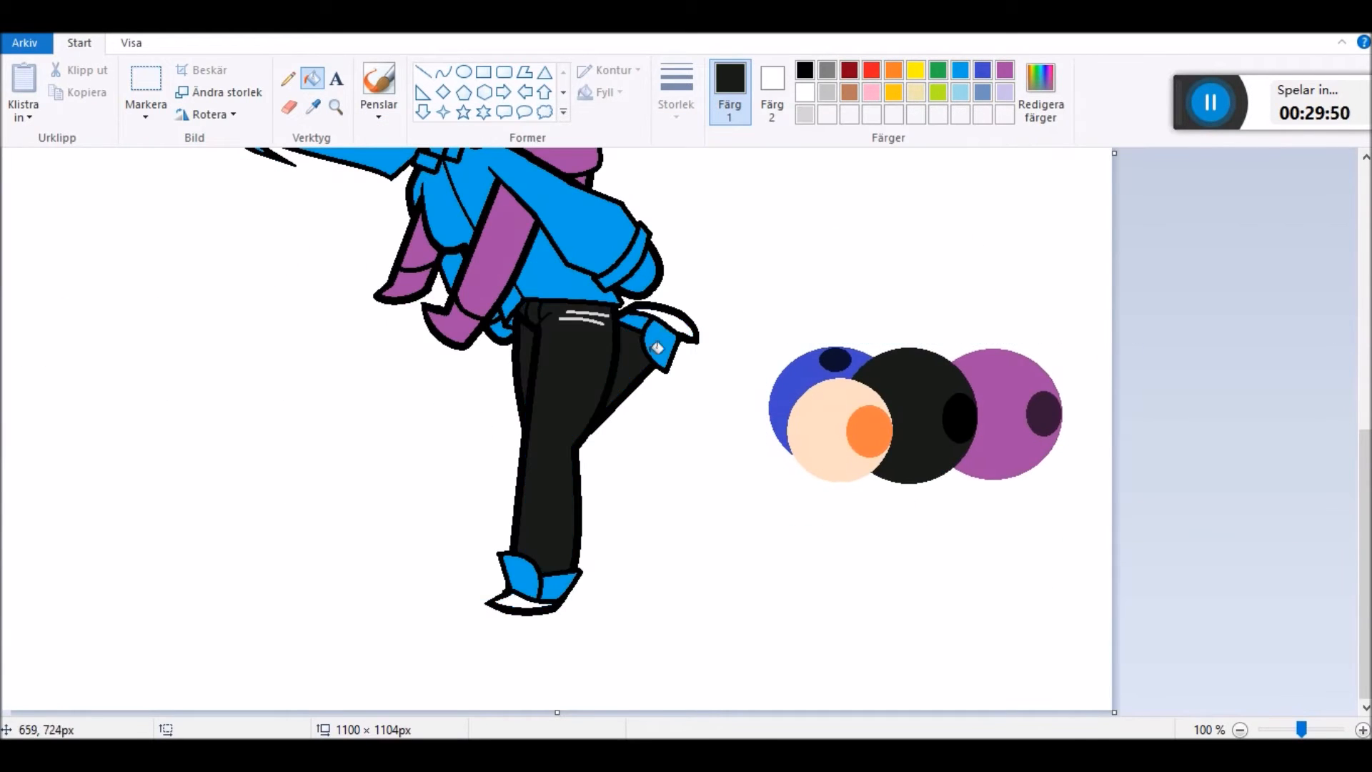
pyautogui.click(1040, 79)
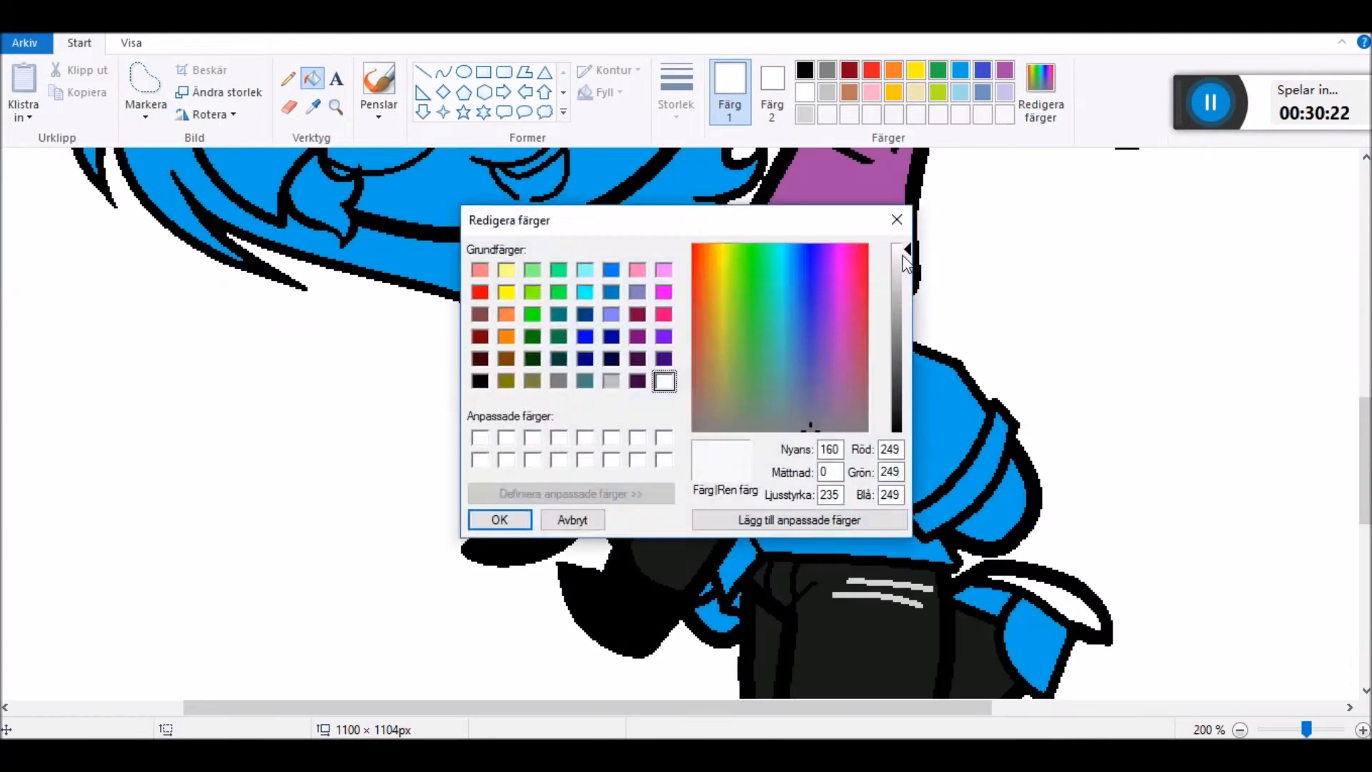
pyautogui.click(499, 520)
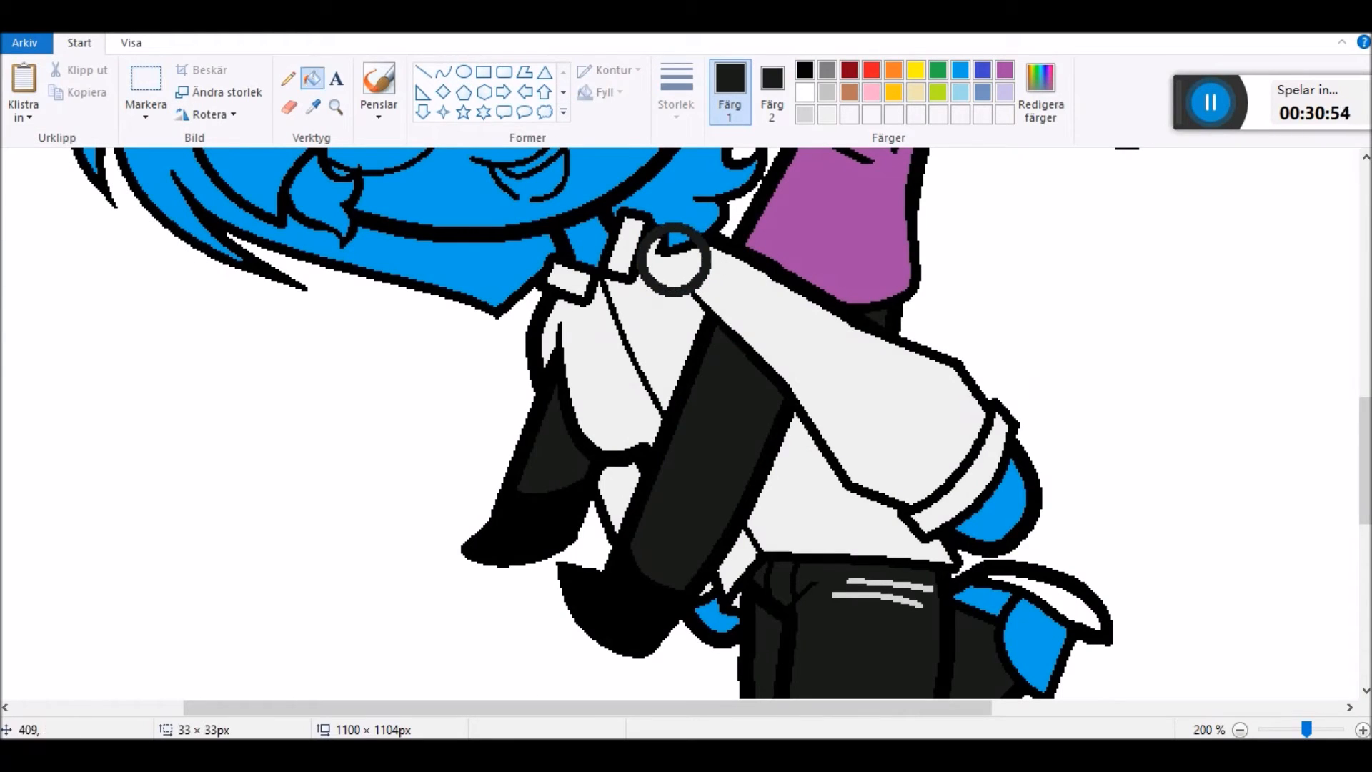